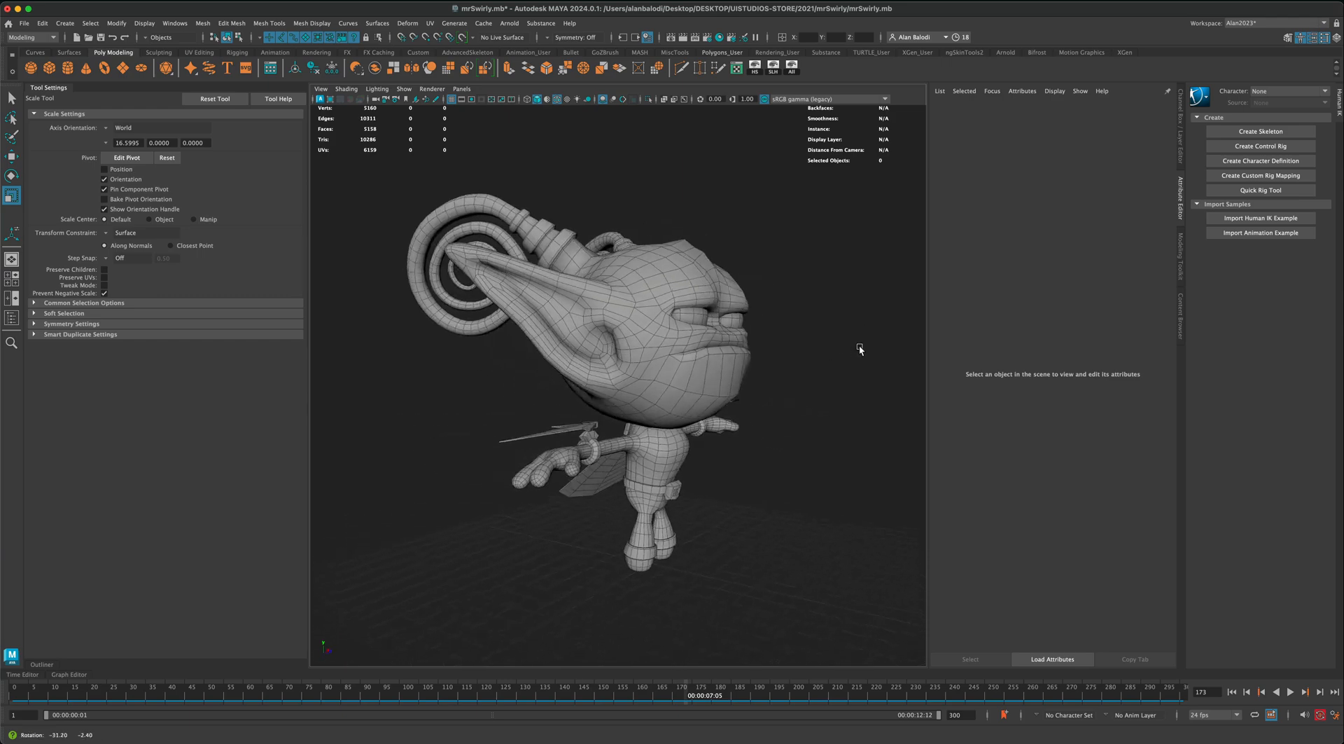
Step: Orbit around the character model to inspect it from the front and around the head
left_click_drag(859, 349, 839, 353)
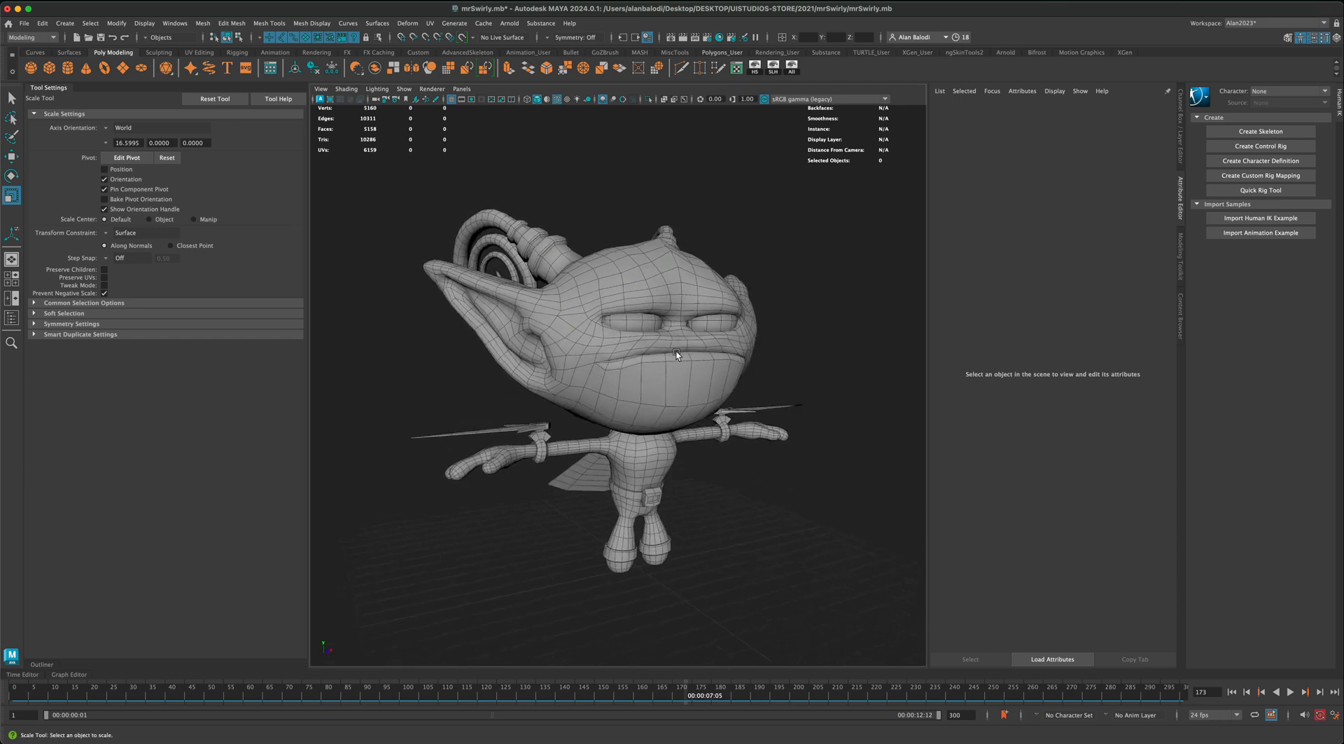
left_click_drag(677, 356, 528, 347)
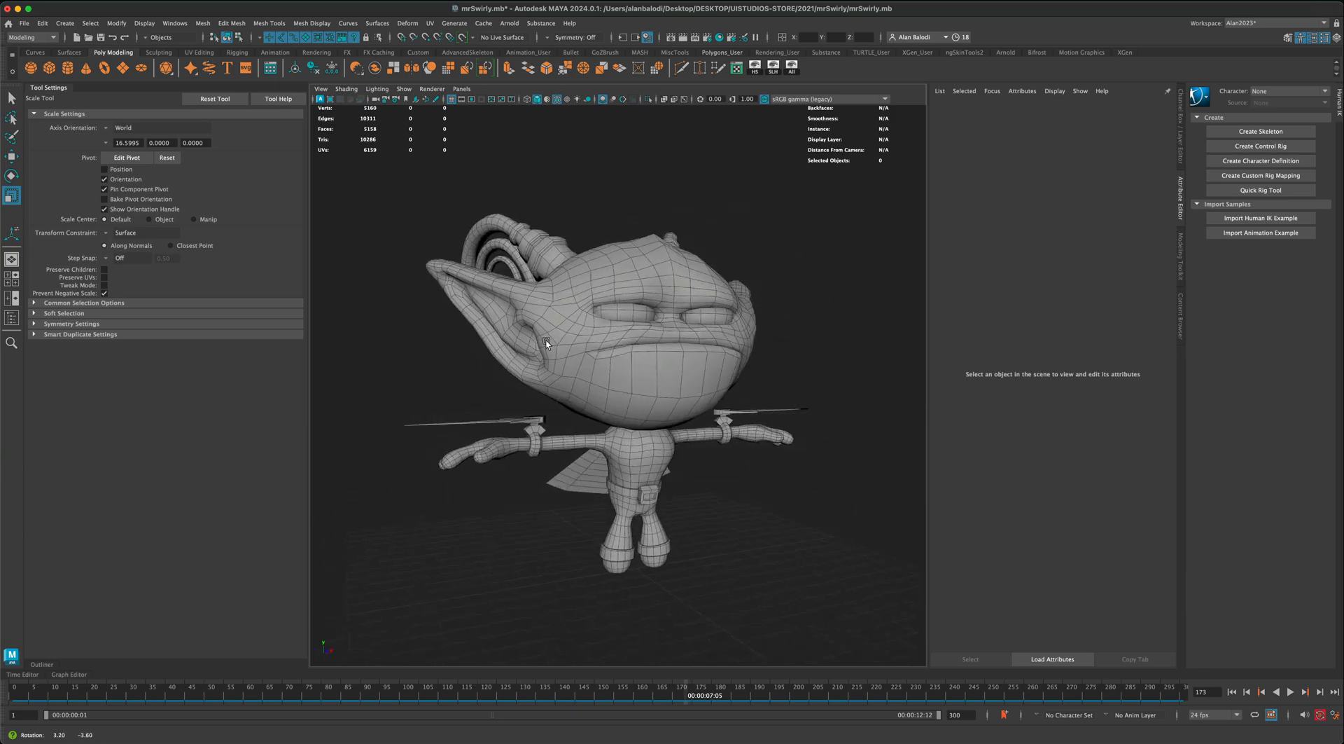
left_click_drag(548, 343, 732, 382)
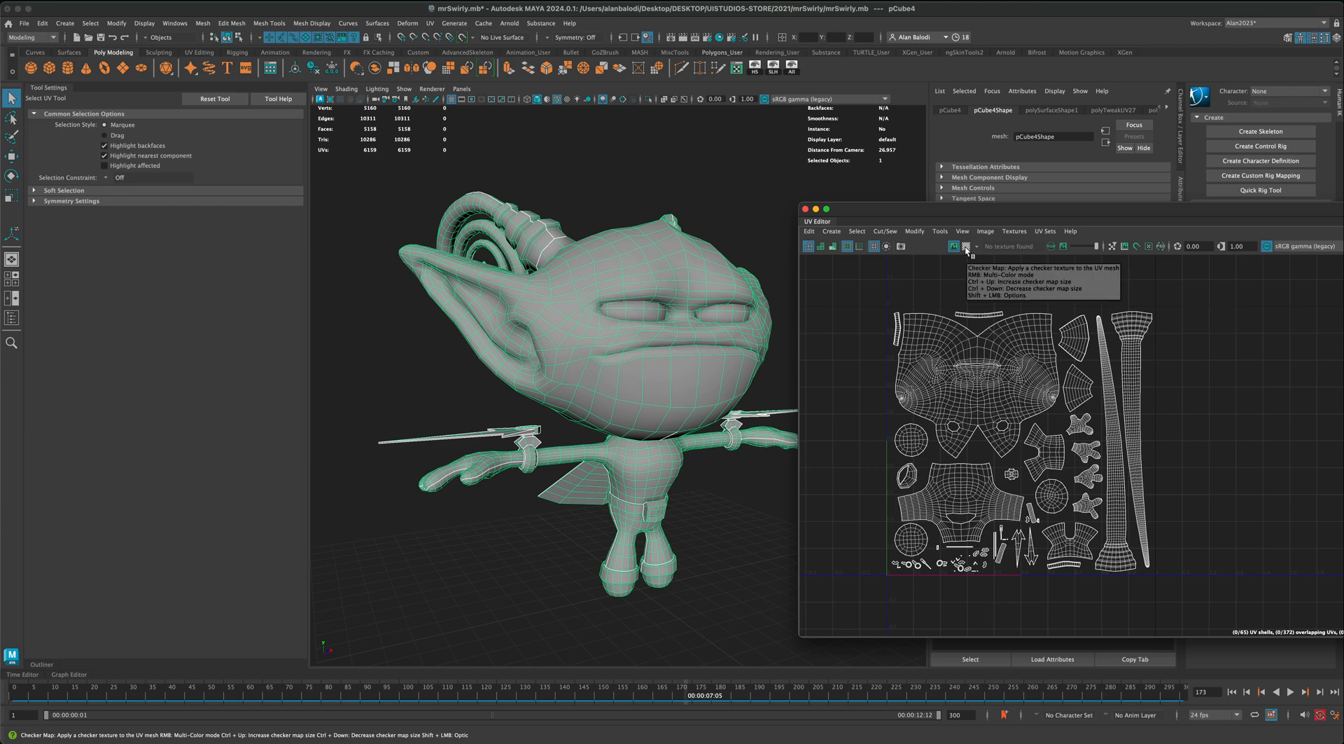
left_click(968, 247)
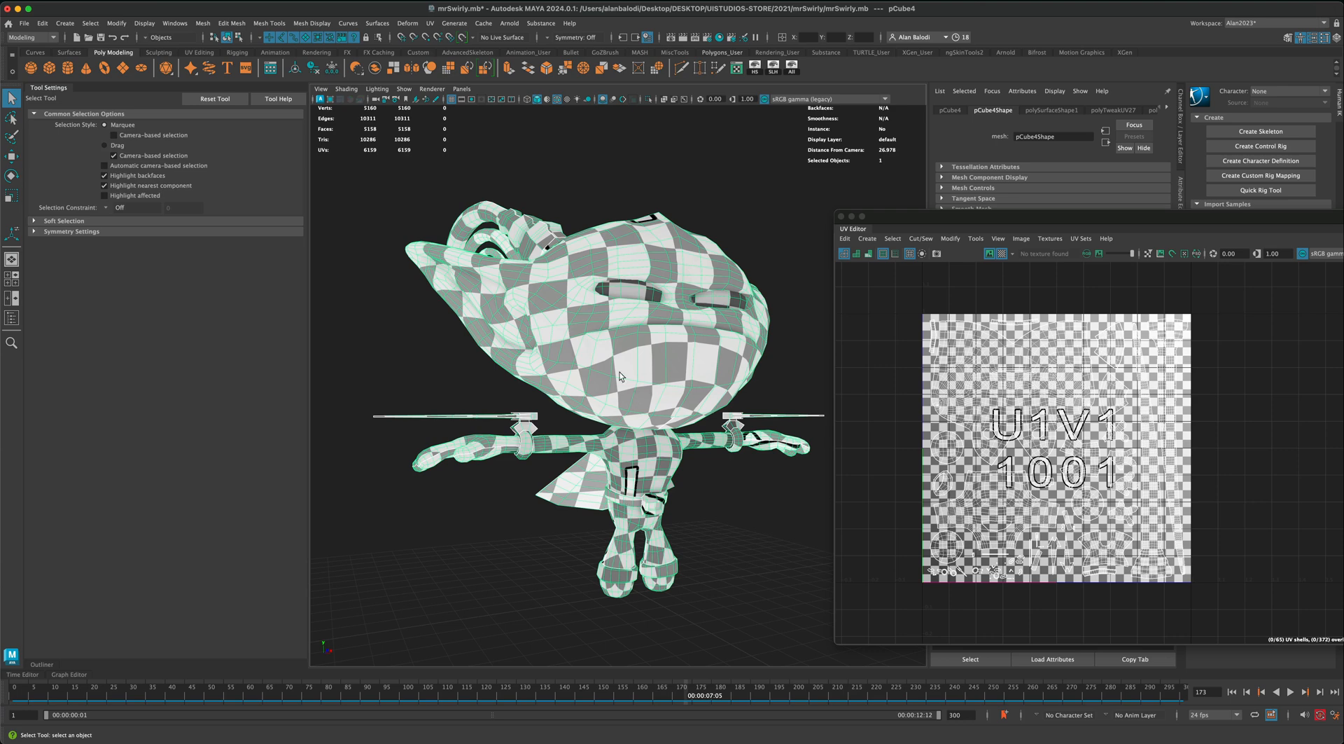
left_click_drag(622, 377, 464, 399)
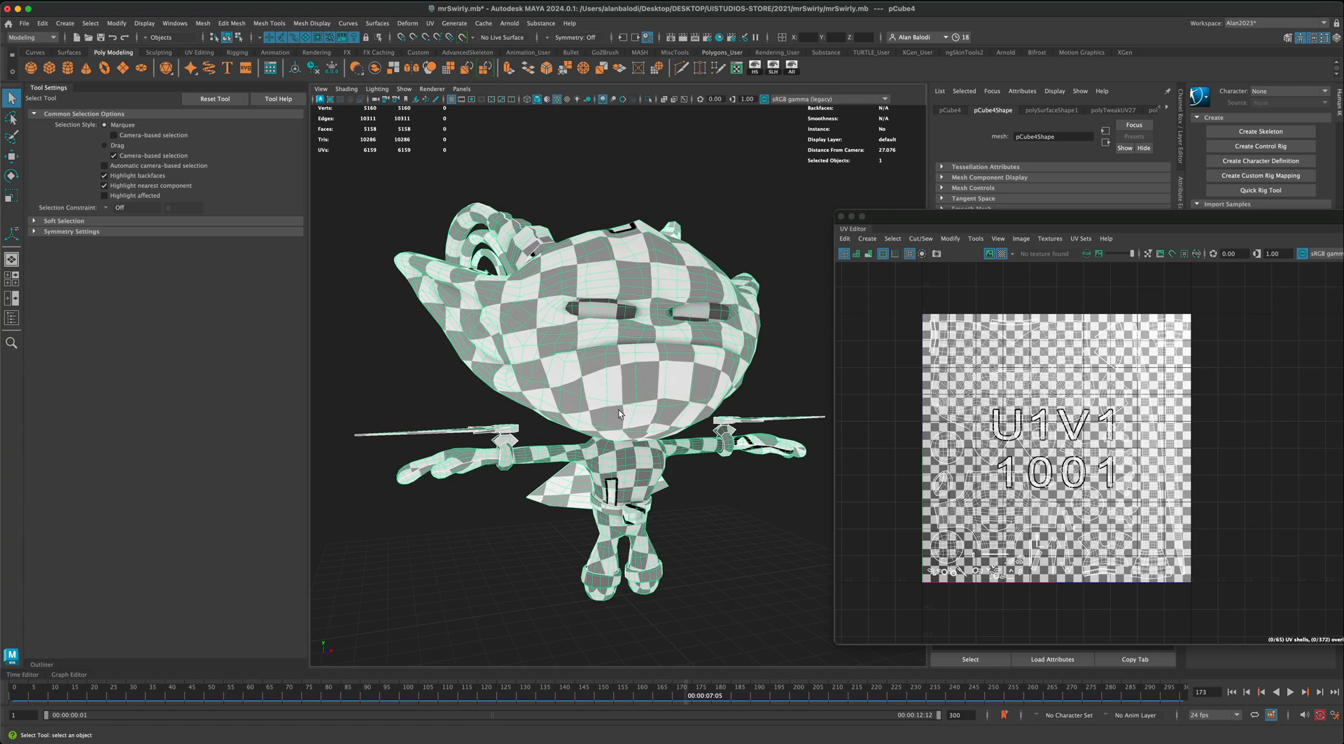
left_click_drag(617, 412, 558, 376)
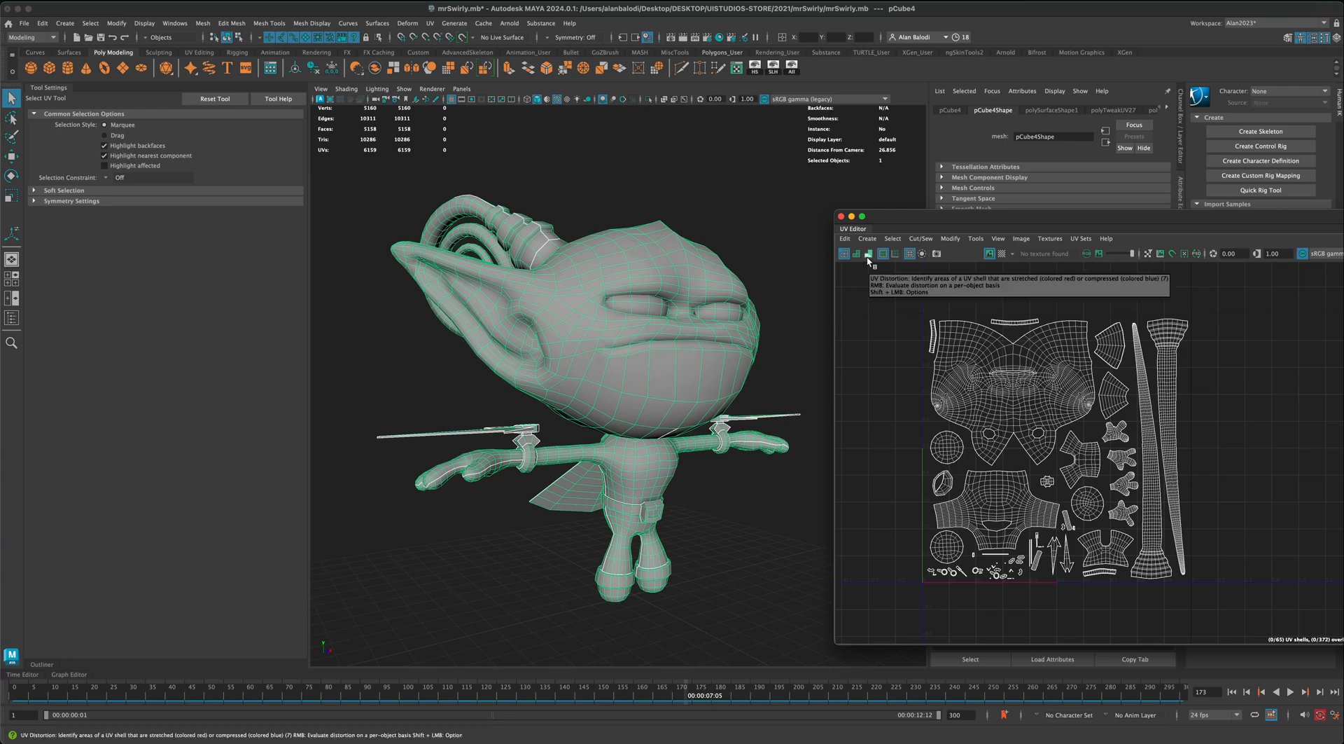
Step: Enable UV Distortion shading and inspect the stretch and compression colours around the head
left_click(866, 253)
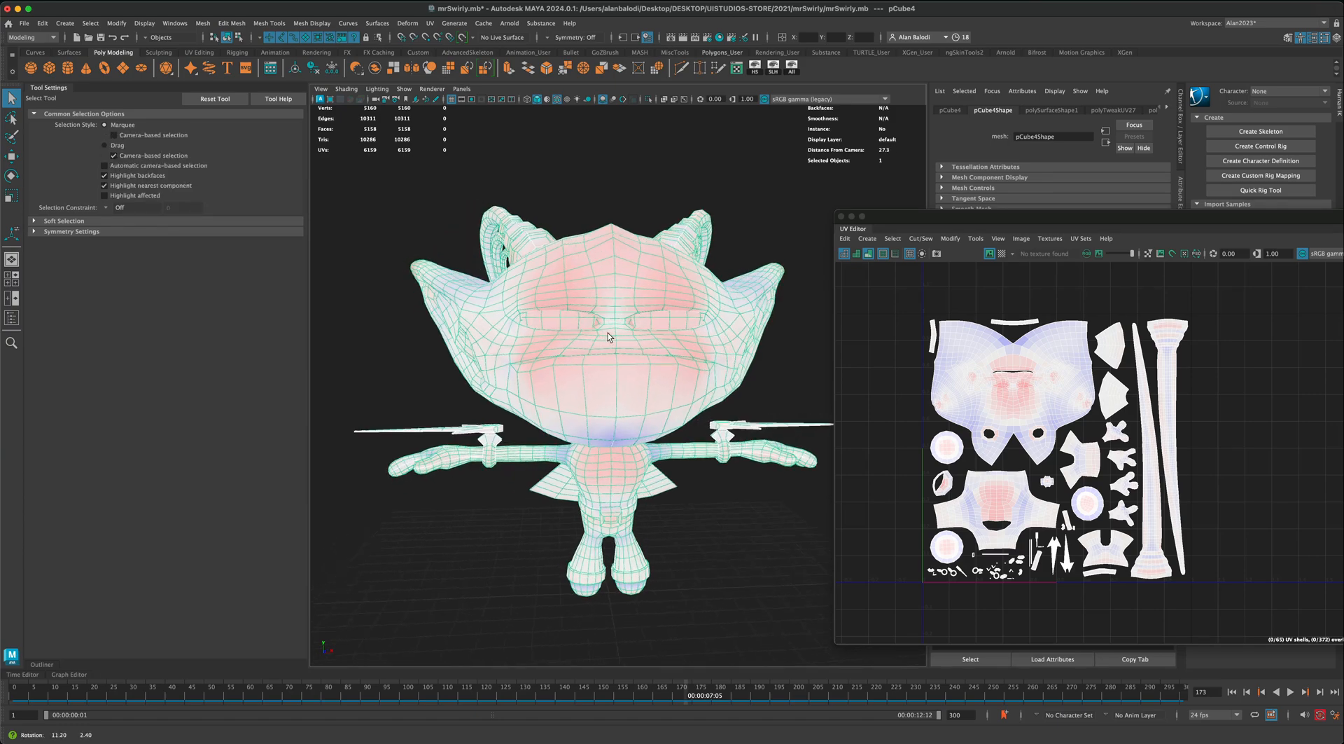
left_click_drag(609, 337, 635, 412)
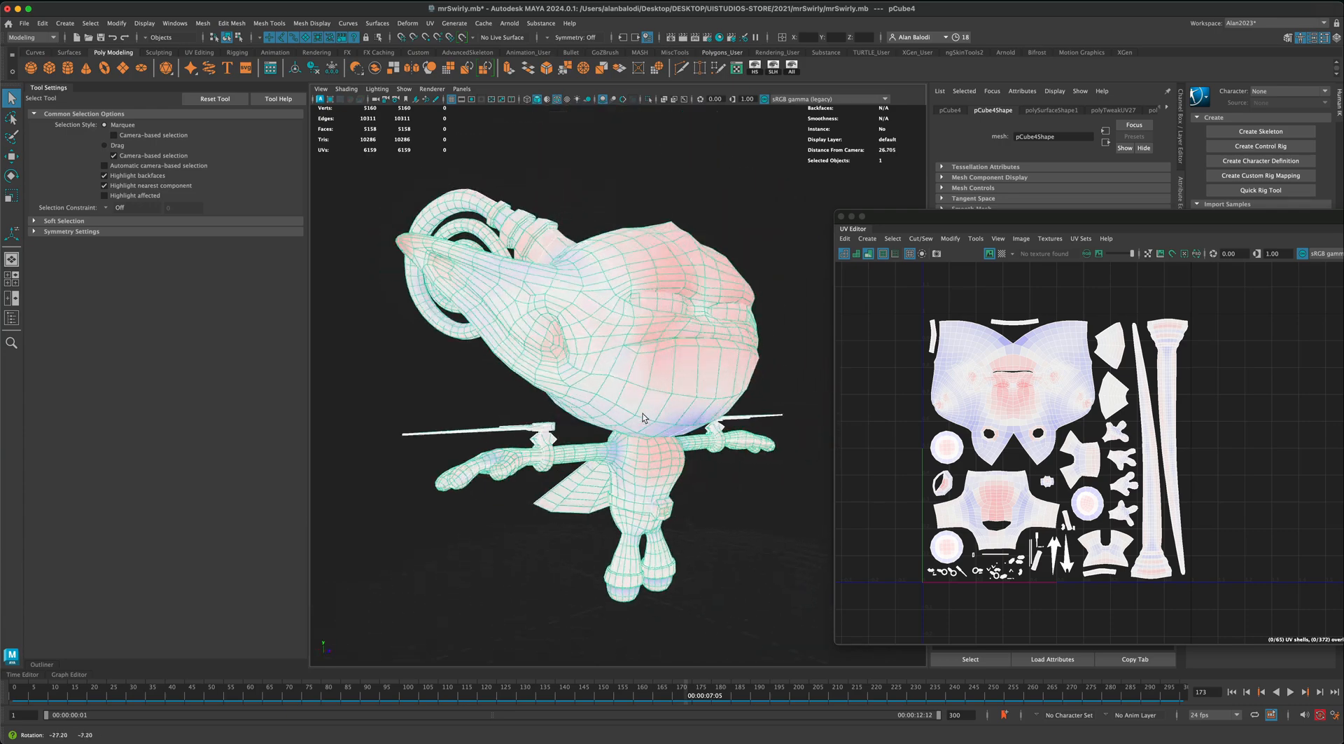
left_click_drag(643, 418, 614, 428)
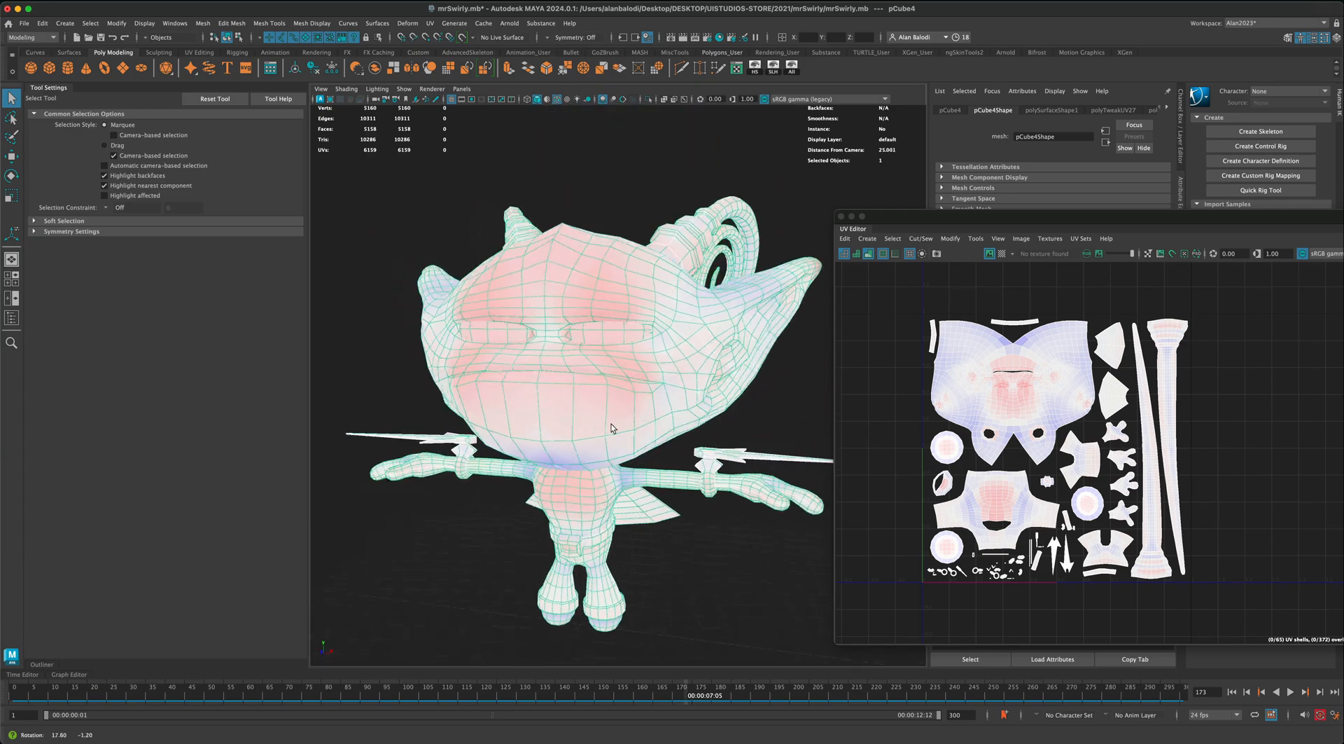
left_click_drag(613, 429, 630, 431)
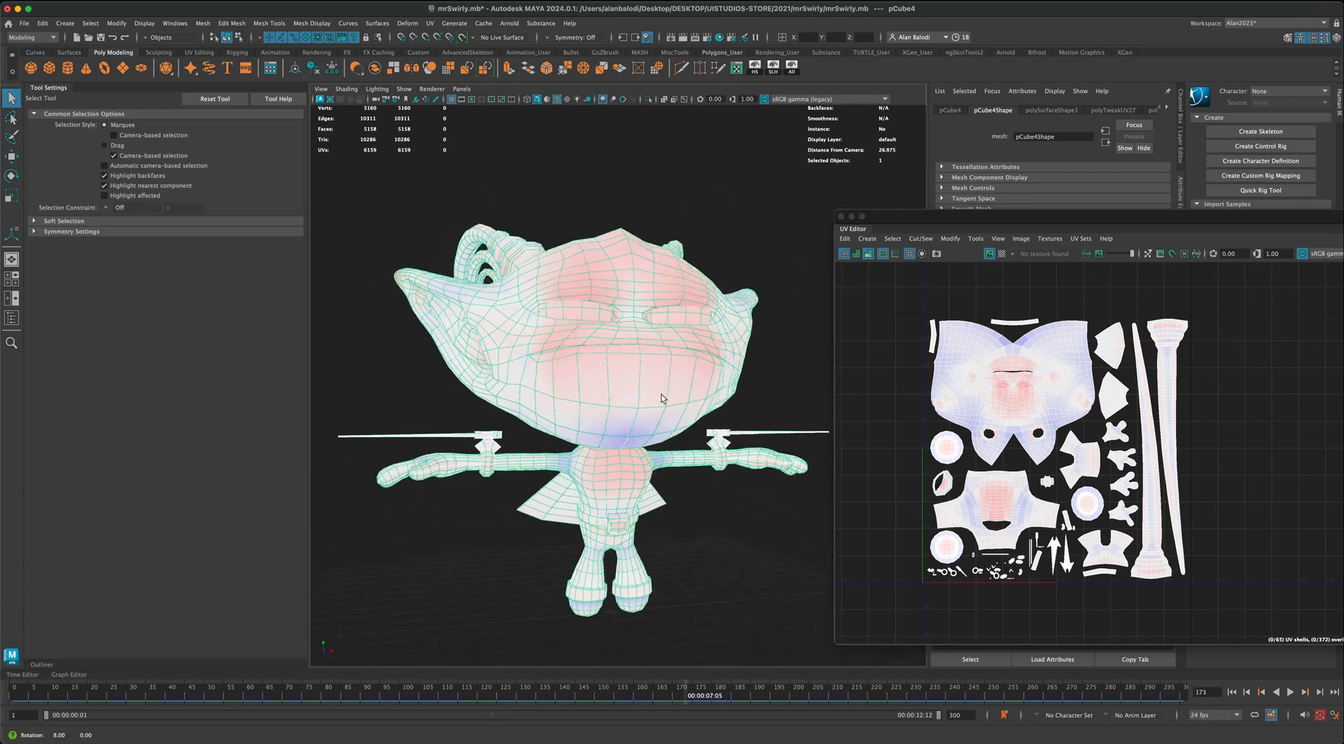
left_click_drag(659, 397, 506, 418)
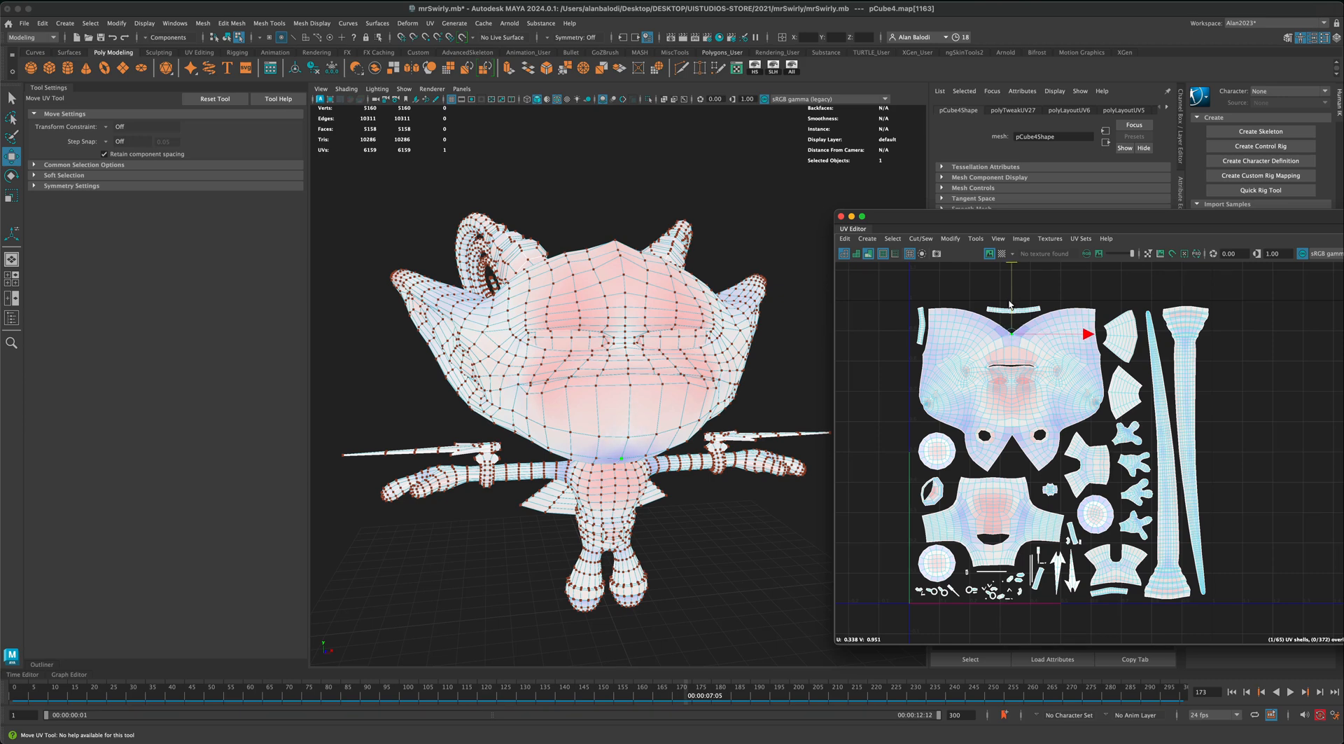
Step: Pick a UV point on the face shell in the UV Editor
left_click(1011, 331)
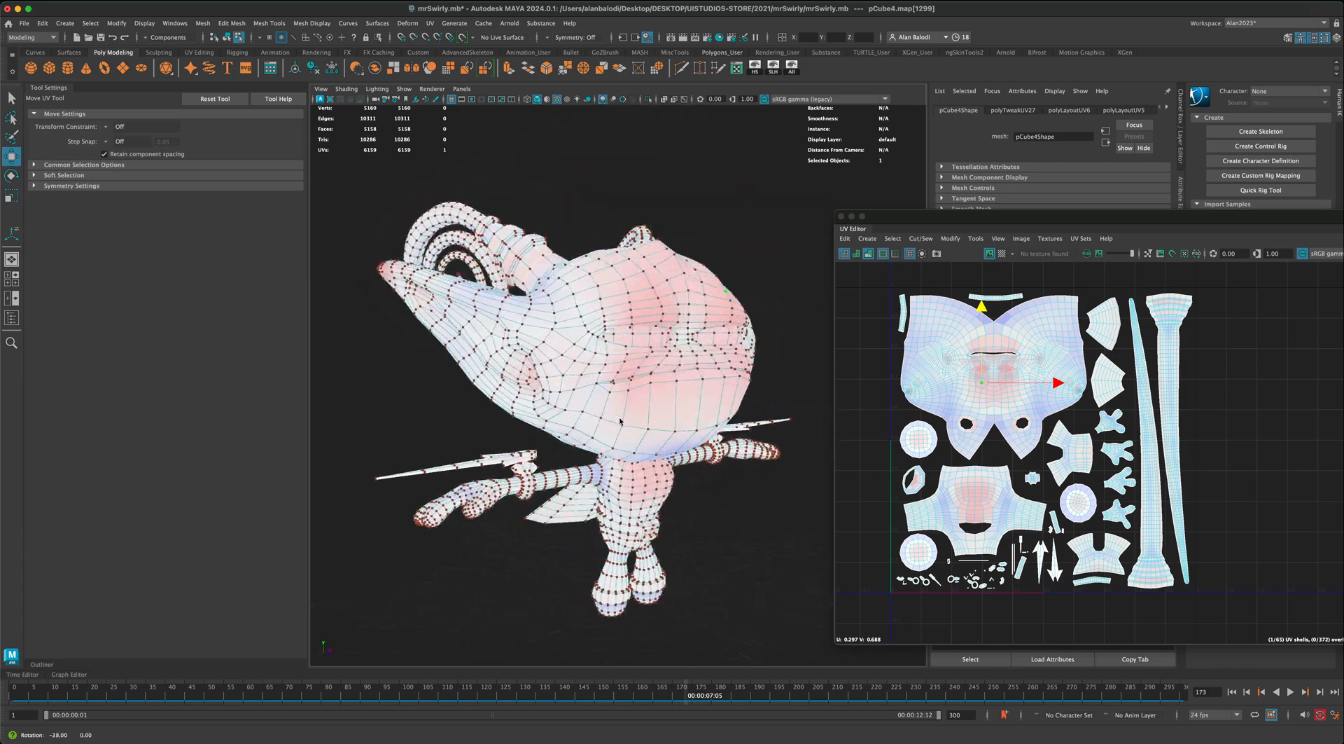
left_click_drag(600, 420, 601, 403)
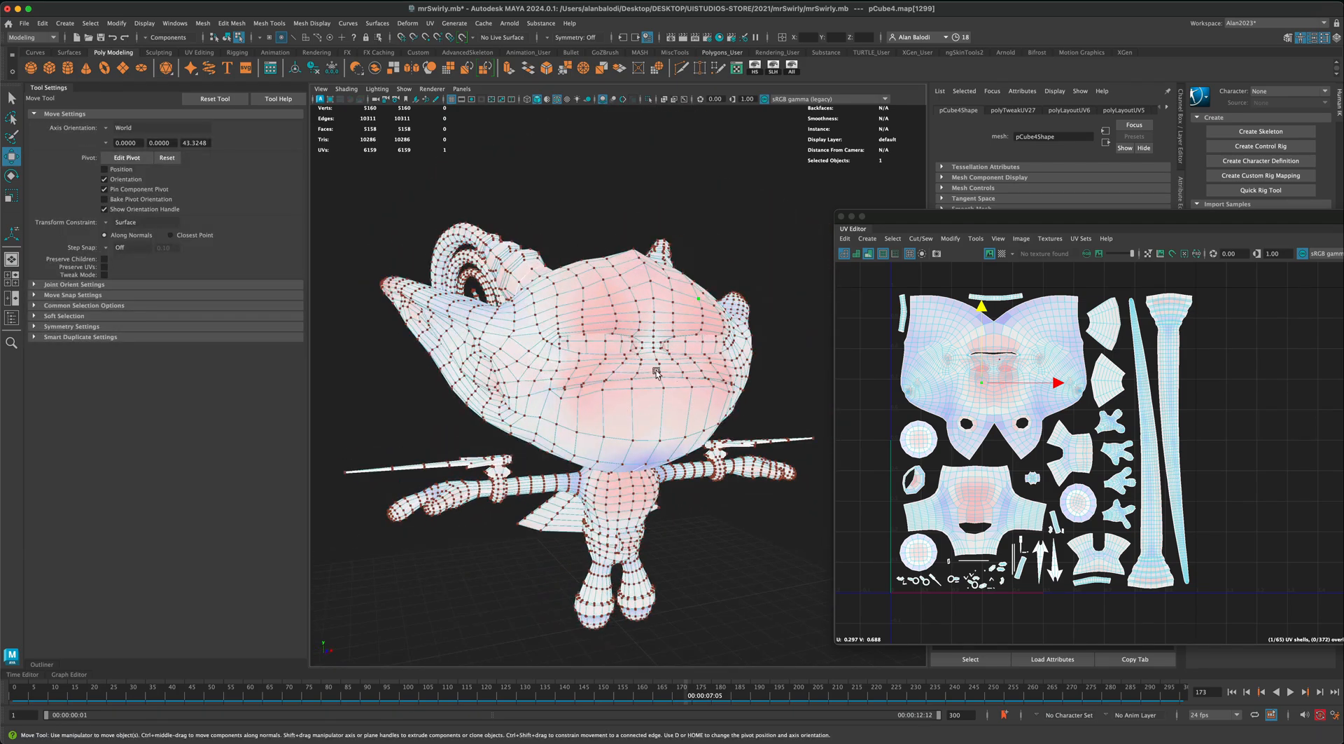
left_click_drag(655, 372, 586, 339)
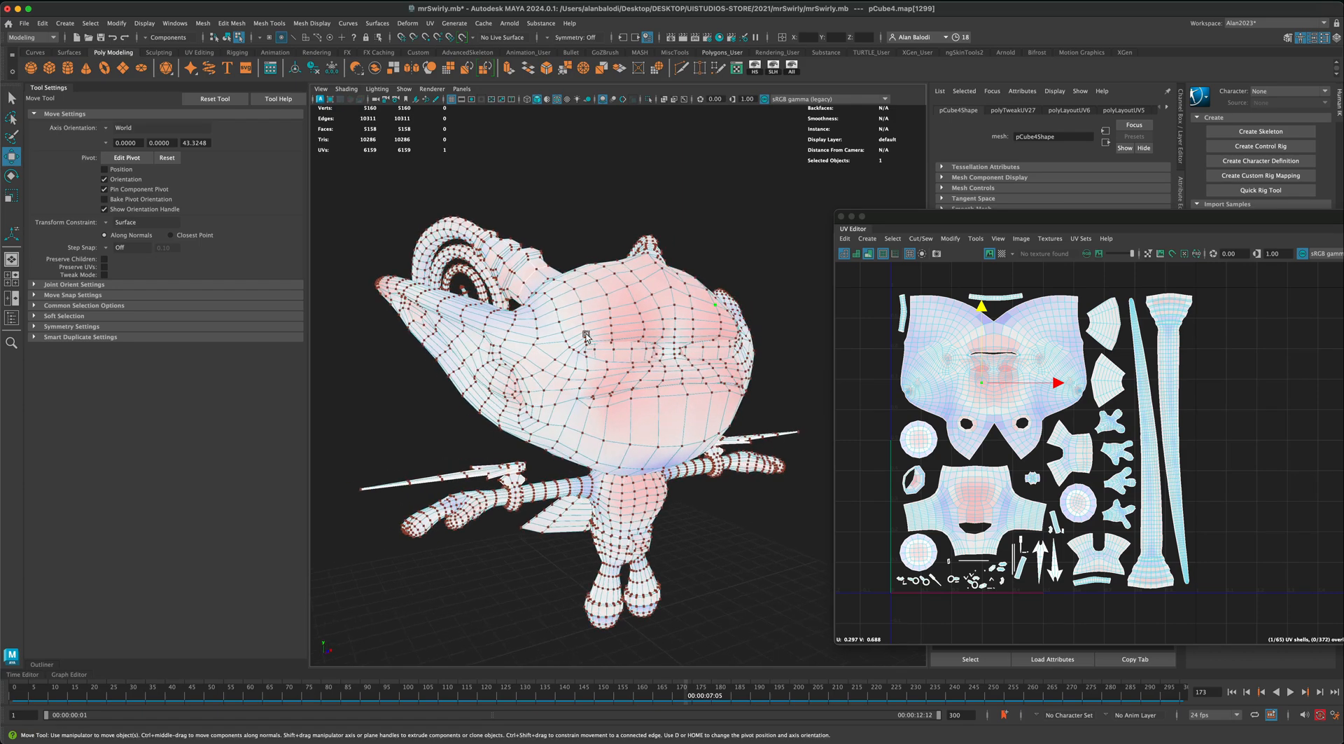
left_click_drag(582, 344, 780, 404)
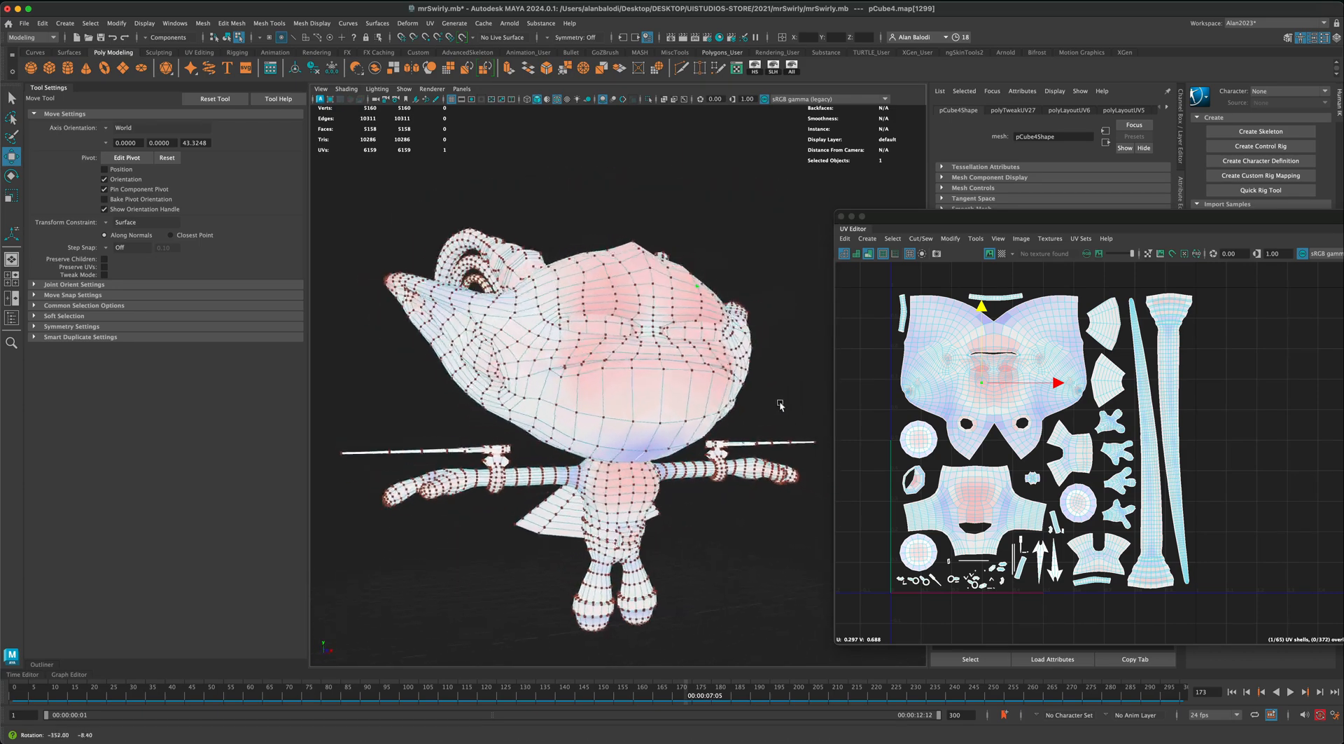
left_click_drag(780, 403, 643, 403)
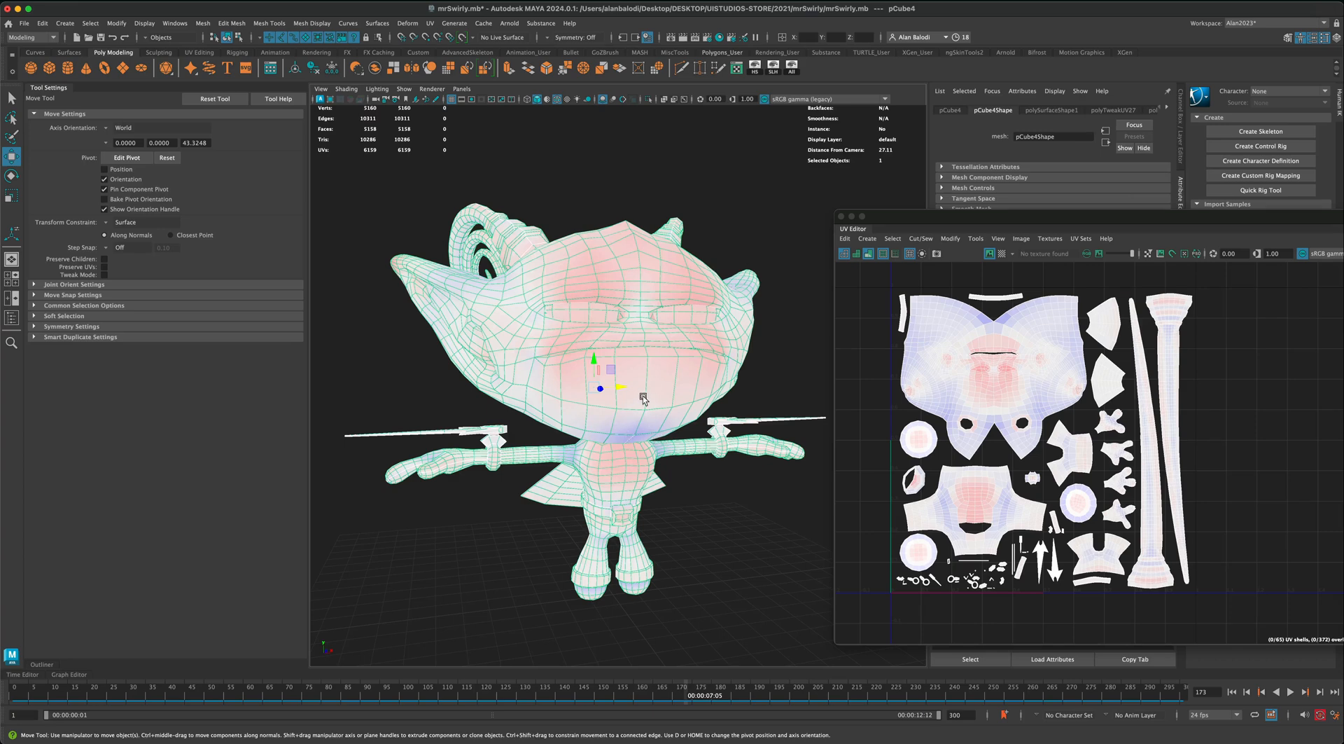
mouse_move(646, 409)
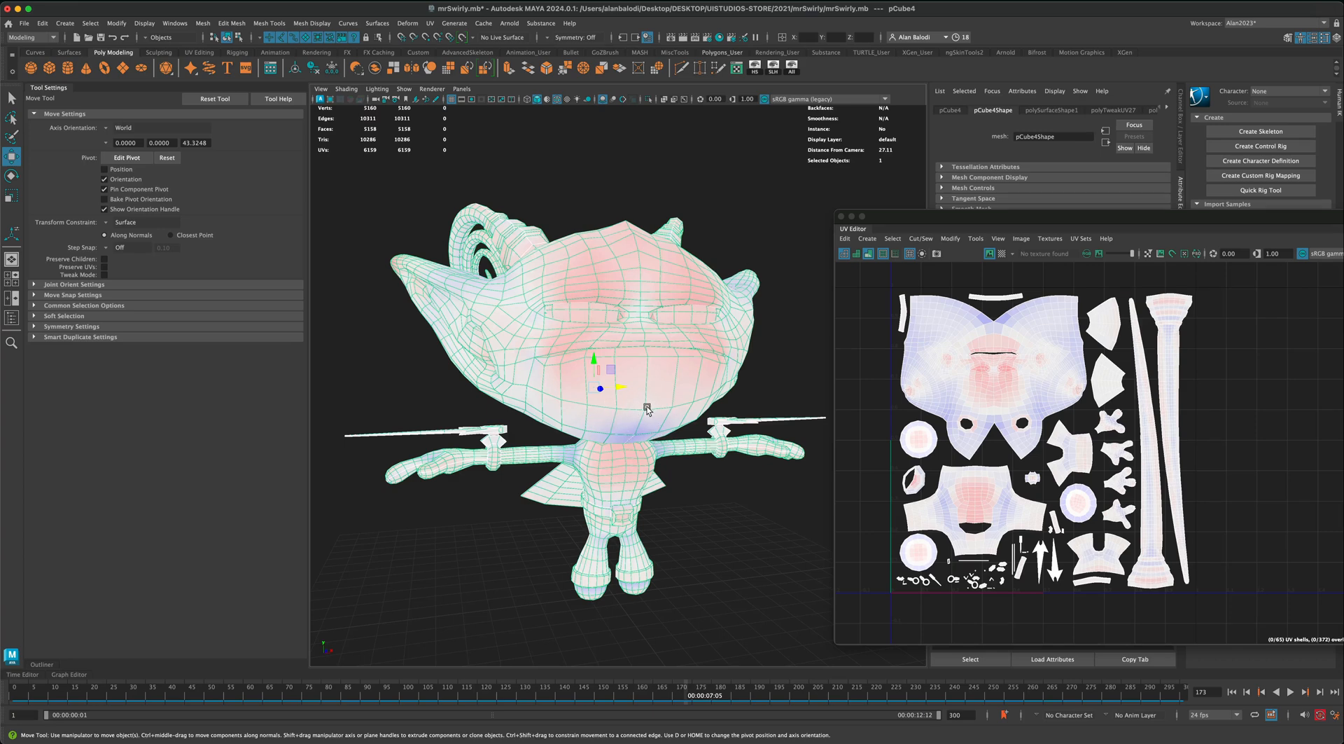
mouse_move(624, 431)
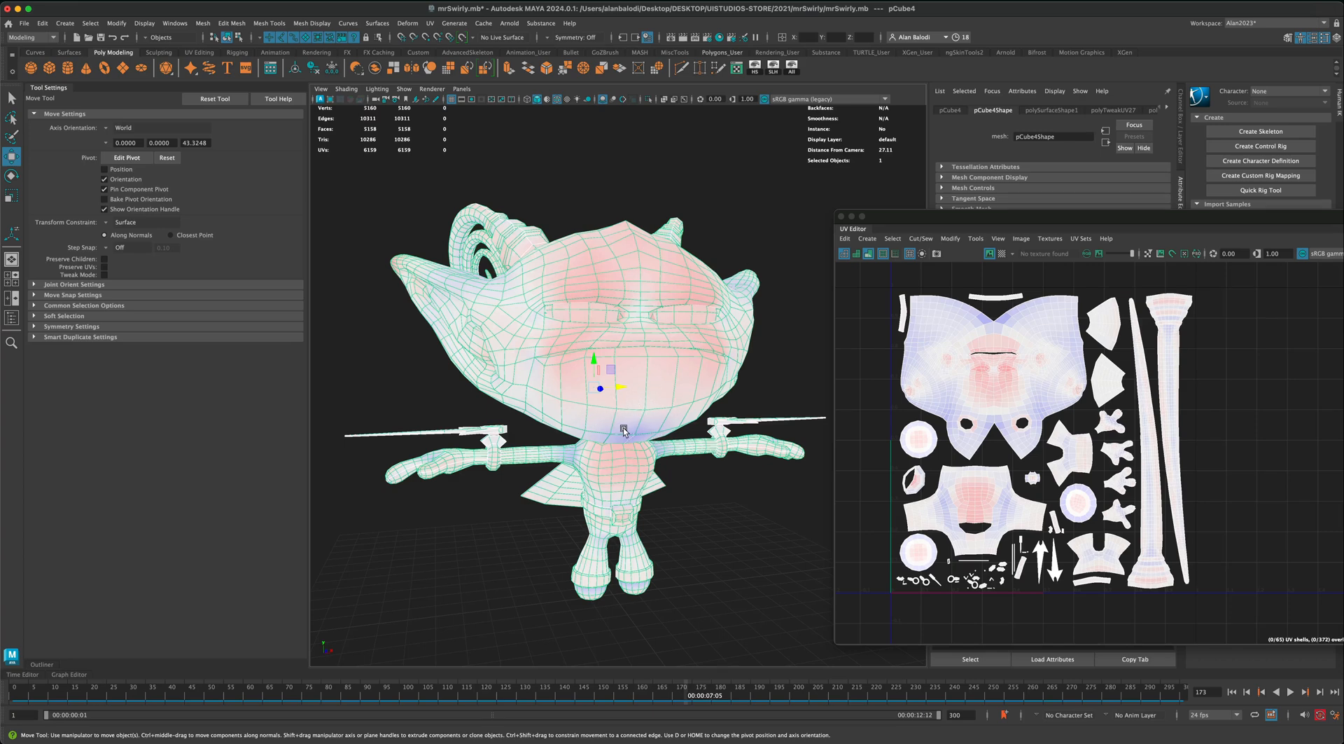